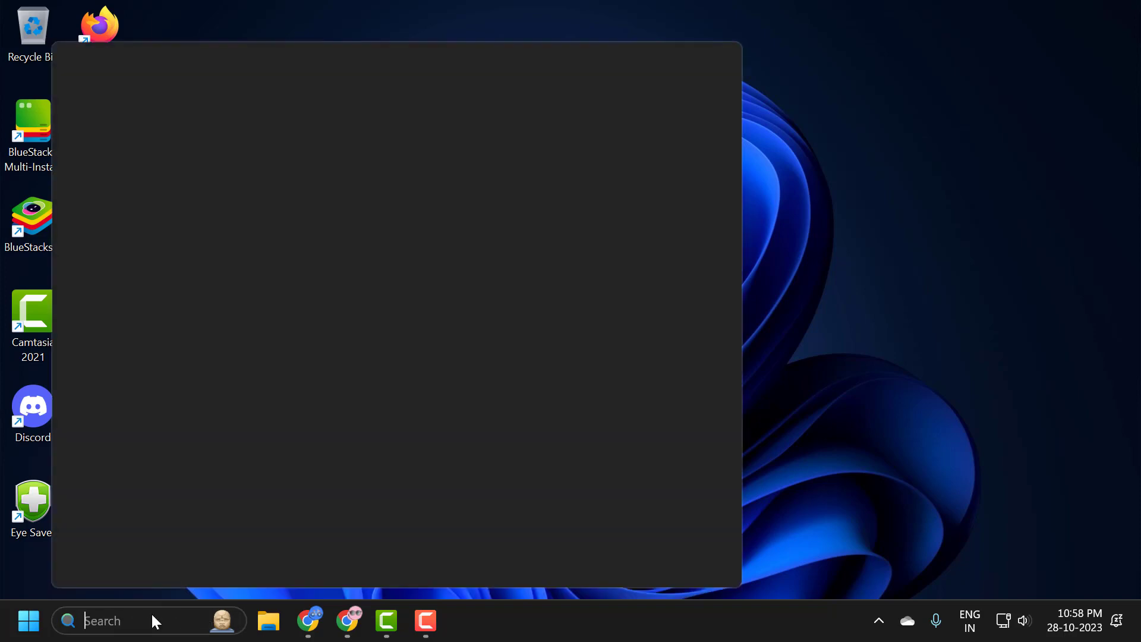
Search for 'cmd' in Windows Search to find Command Prompt
text(cmd)
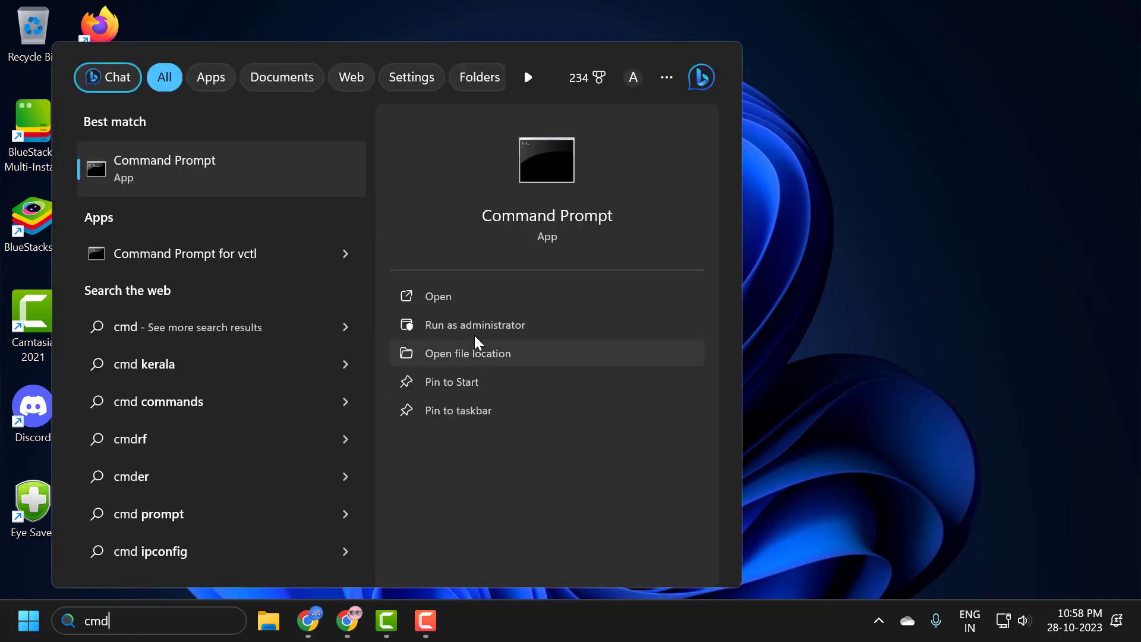
mouse_move(474, 324)
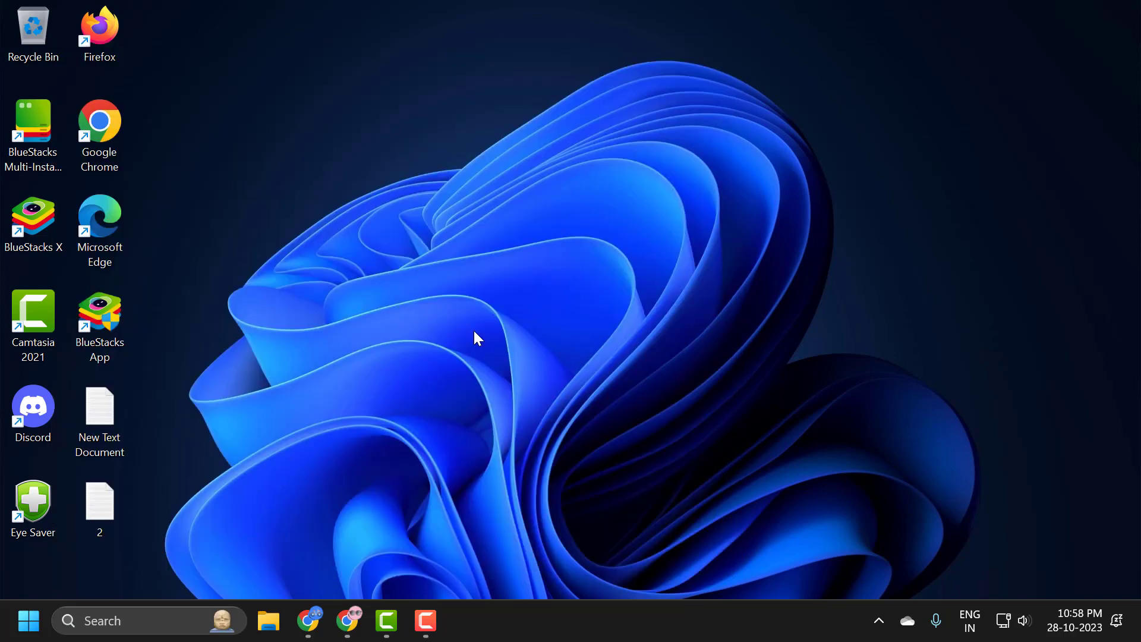
Run ipconfig /flushdns in the administrator Command Prompt to flush the DNS resolver cache
click(464, 621)
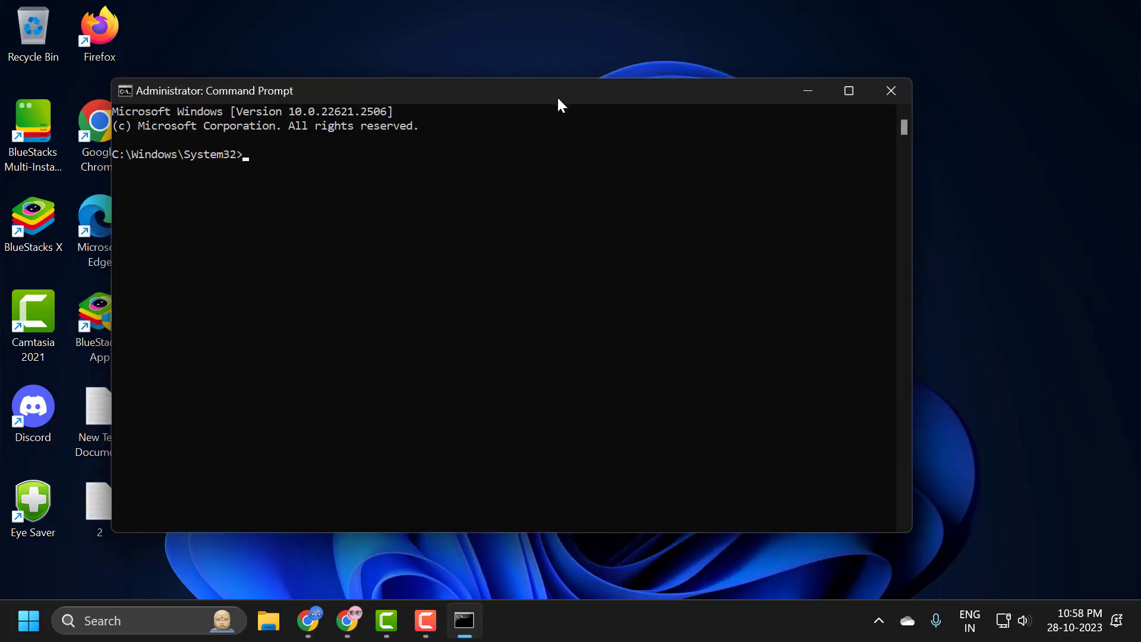
text(i)
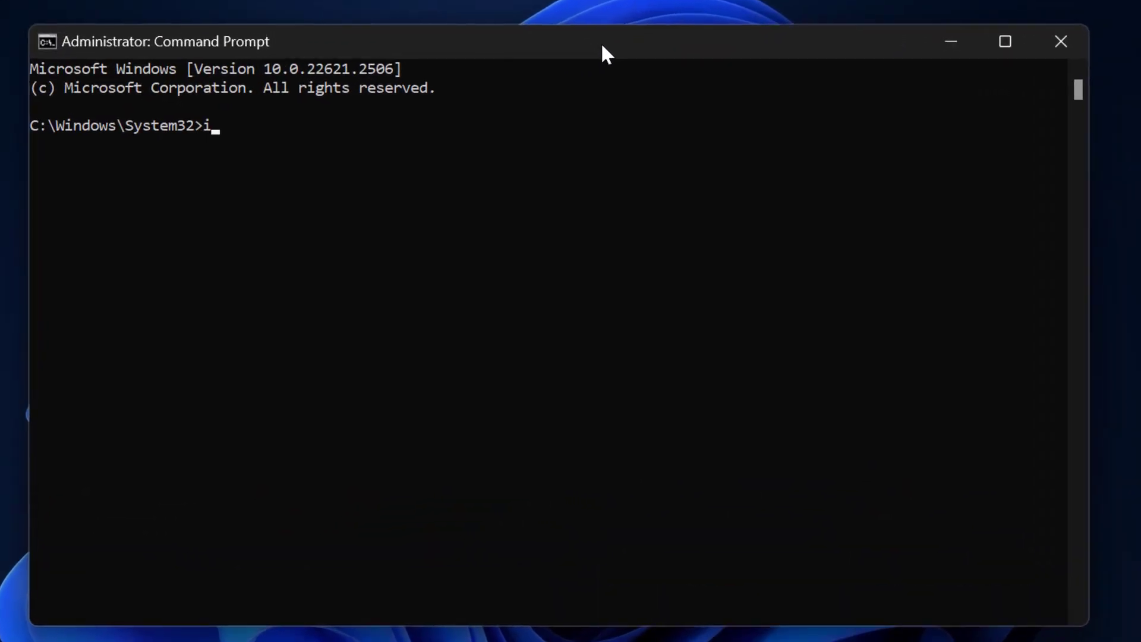
text(pconfig /)
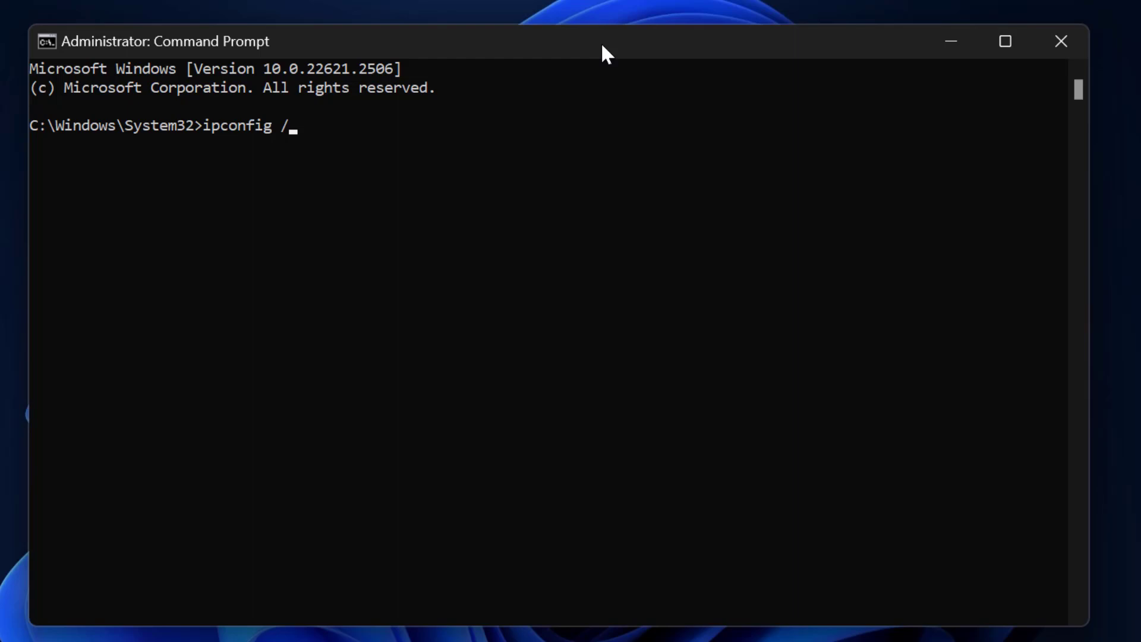
text(flushdns)
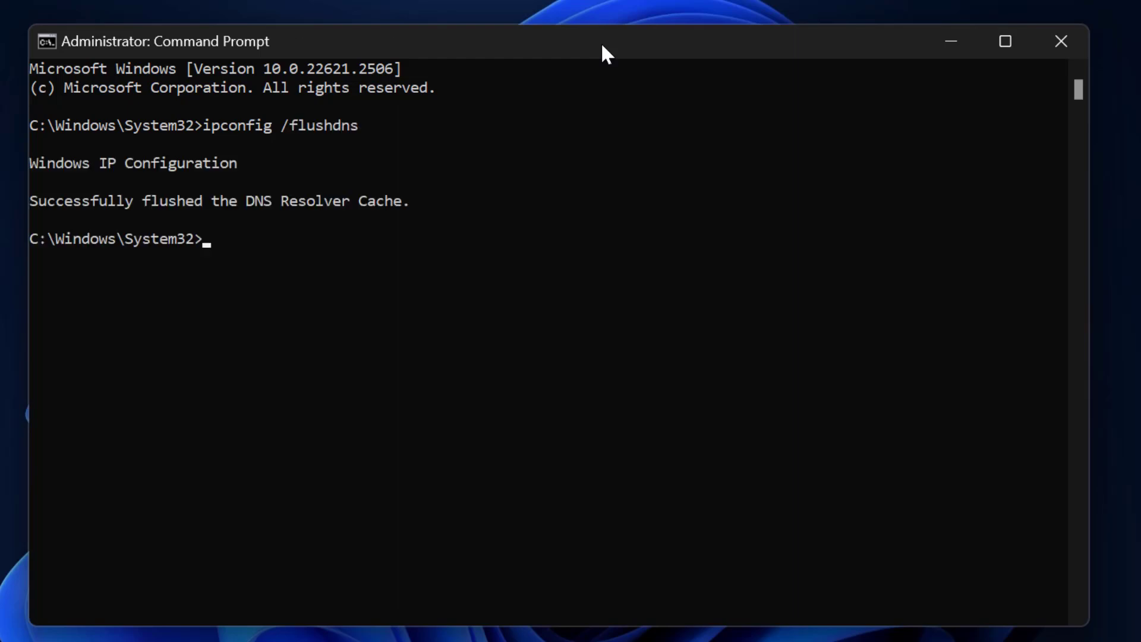
mouse_move(92, 212)
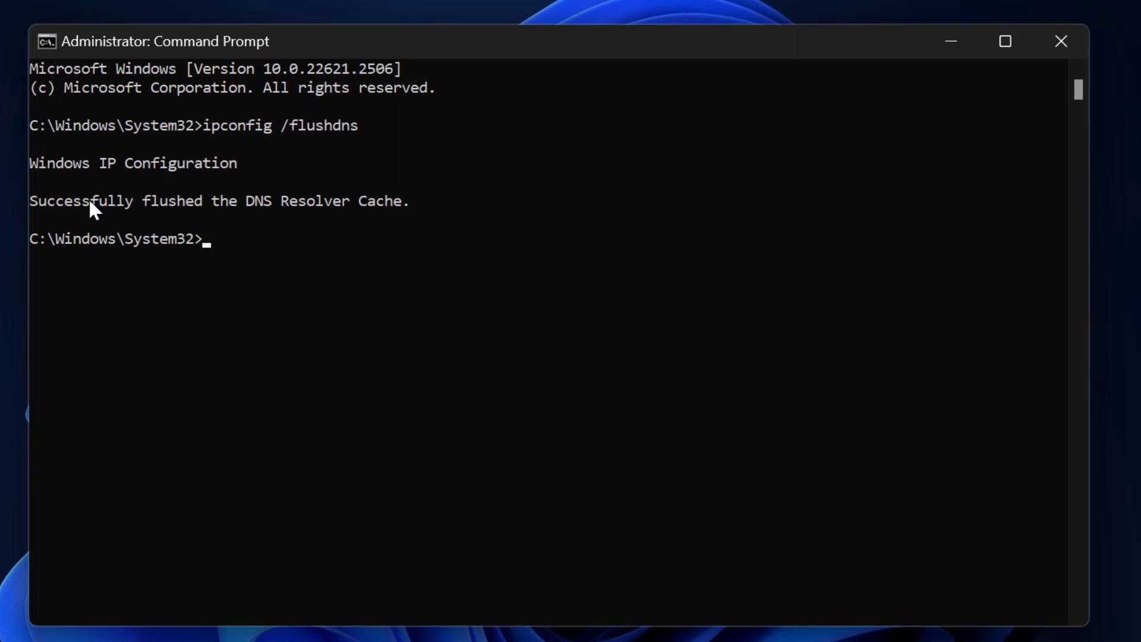
mouse_move(357, 226)
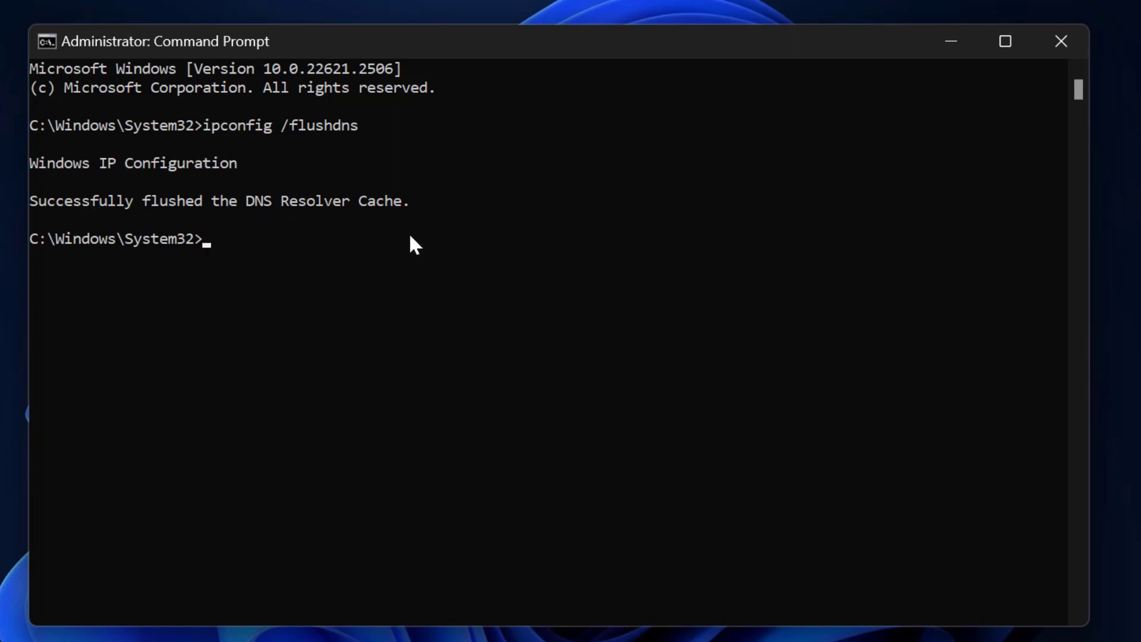
Run netsh winsock reset to reset the Winsock catalog
text(netsh)
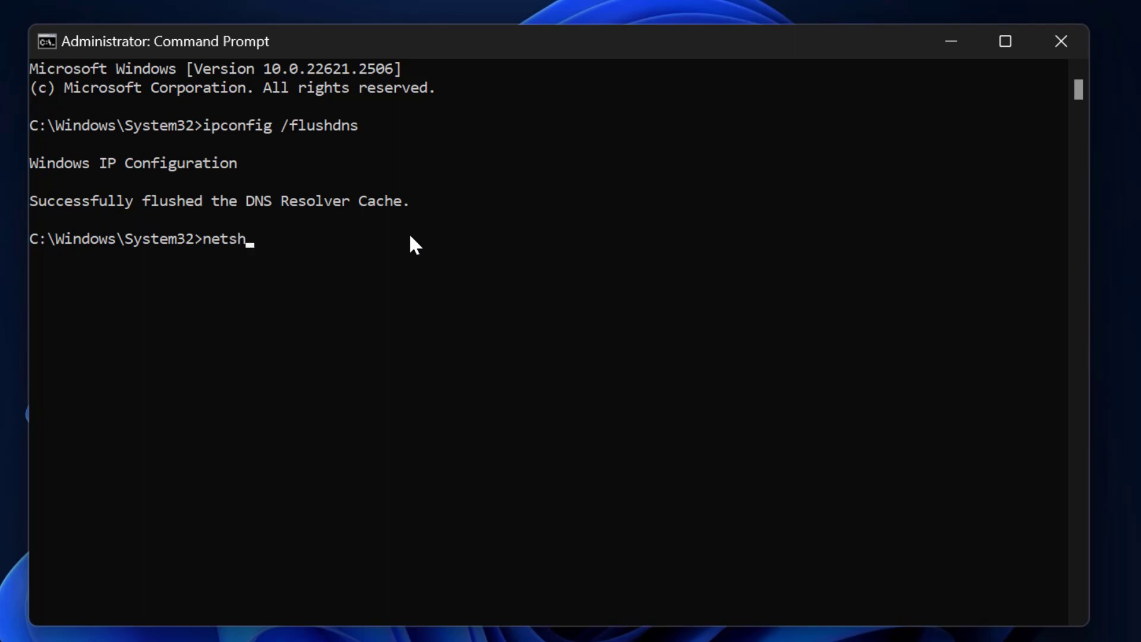
text(winsock)
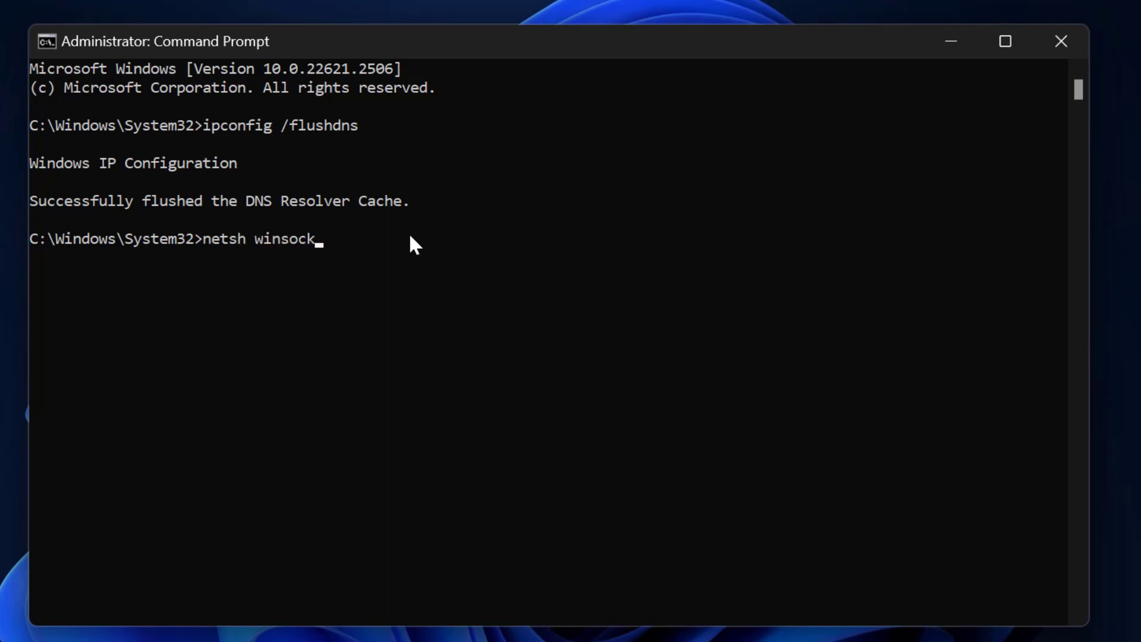
text(rese)
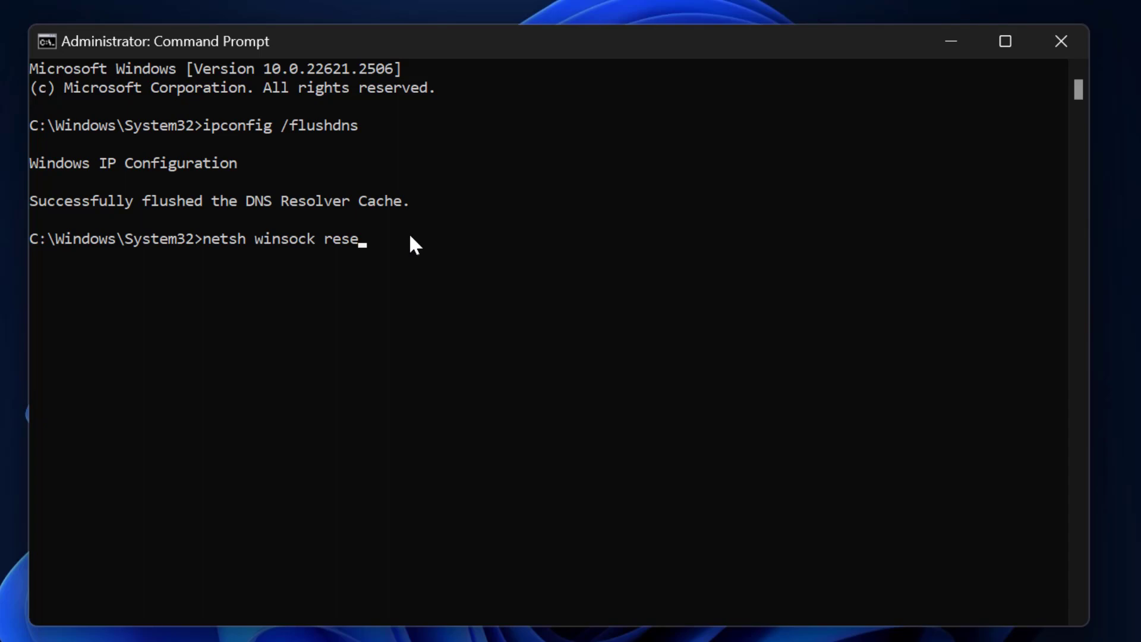
key(enter)
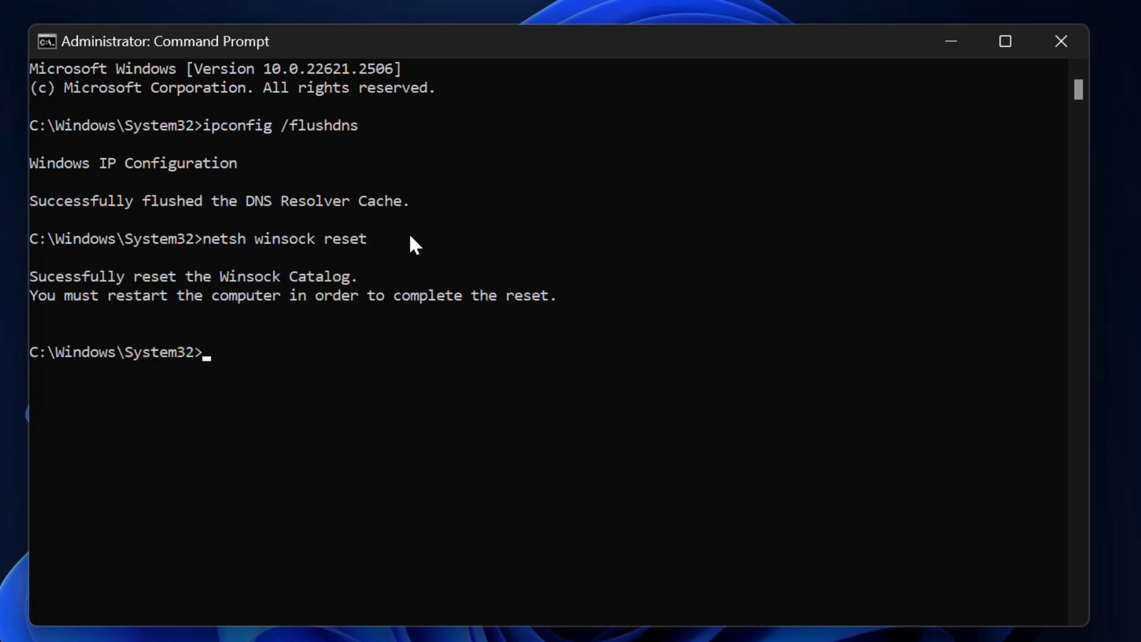
mouse_move(378, 337)
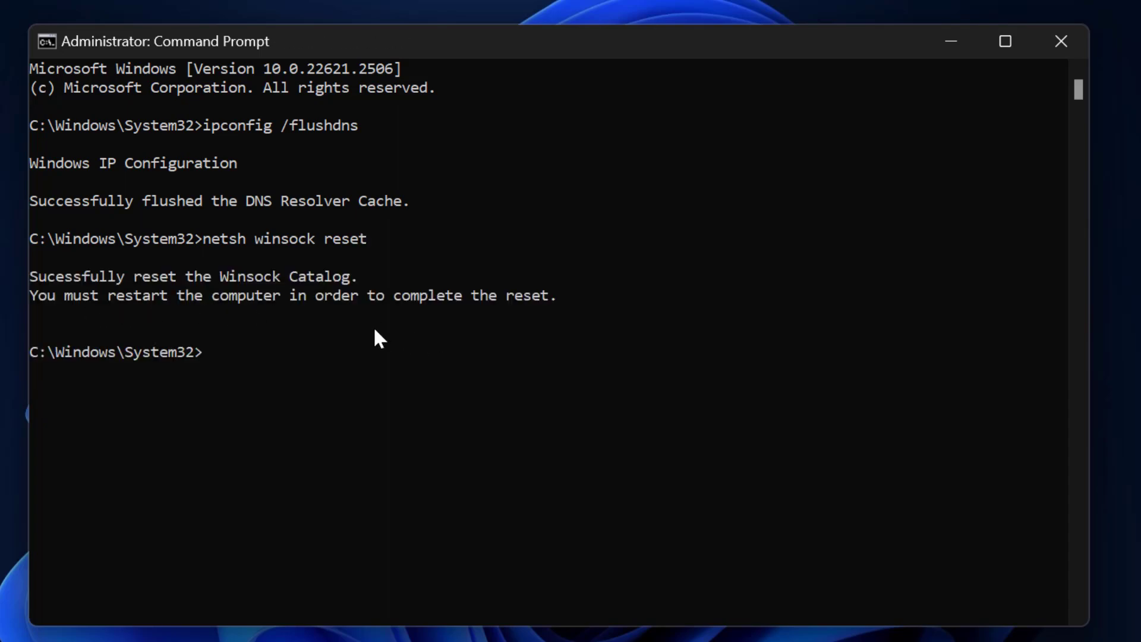
mouse_move(402, 334)
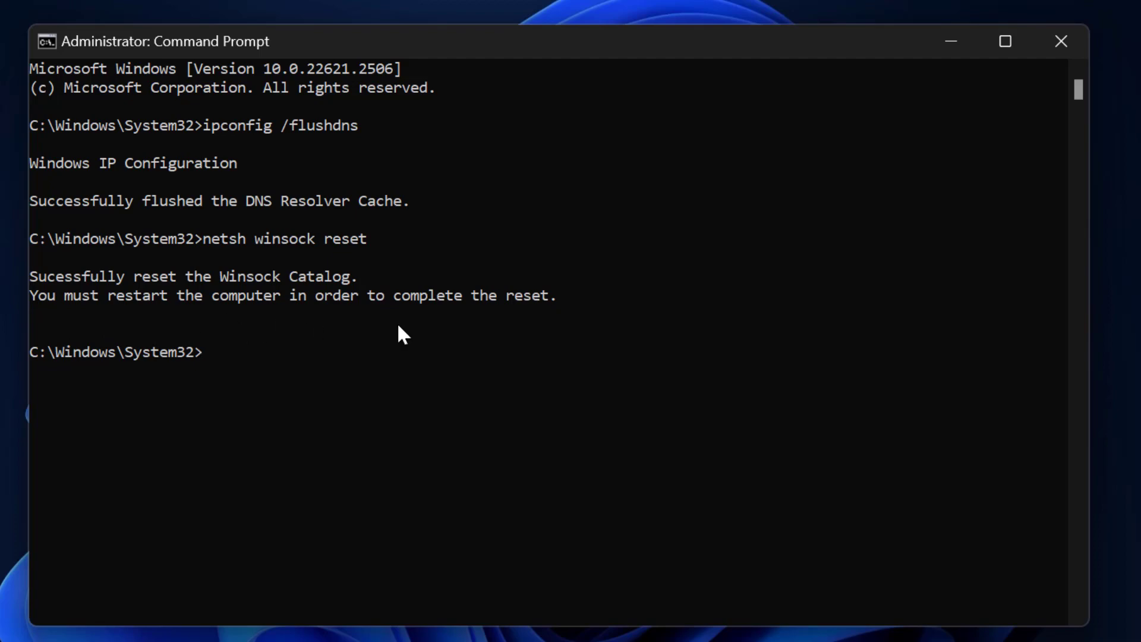
mouse_move(326, 357)
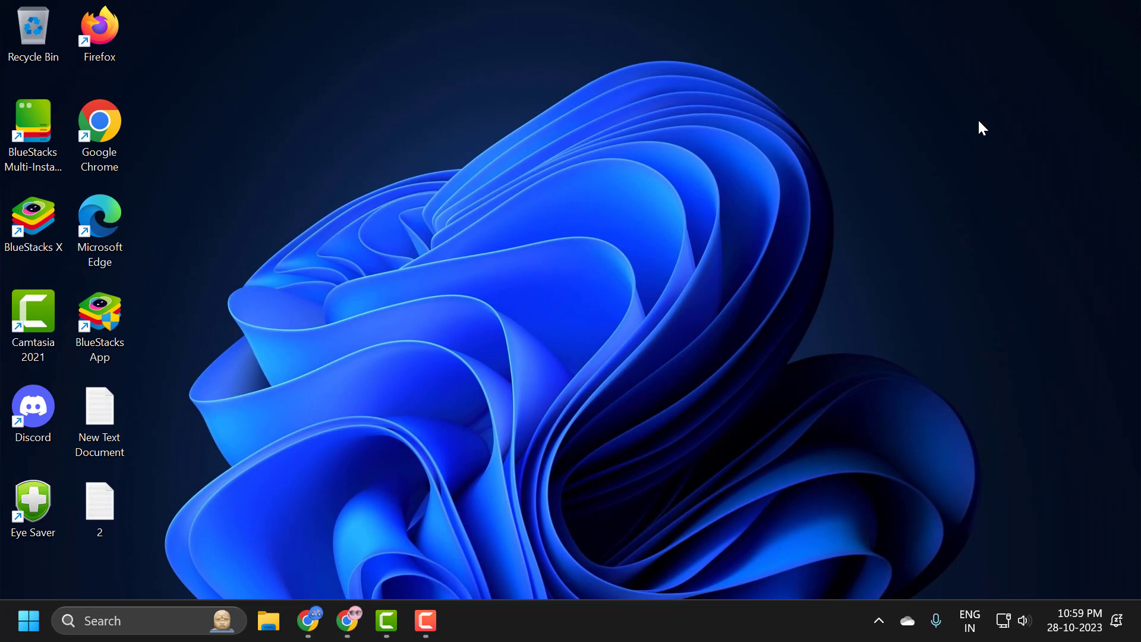
mouse_move(661, 271)
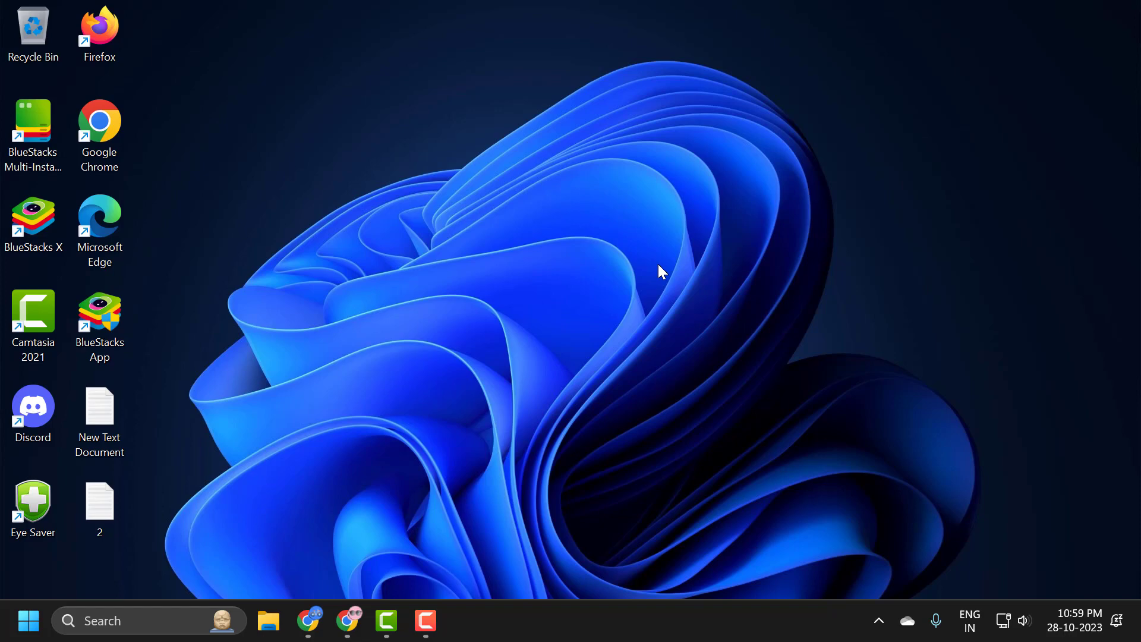
mouse_move(103, 640)
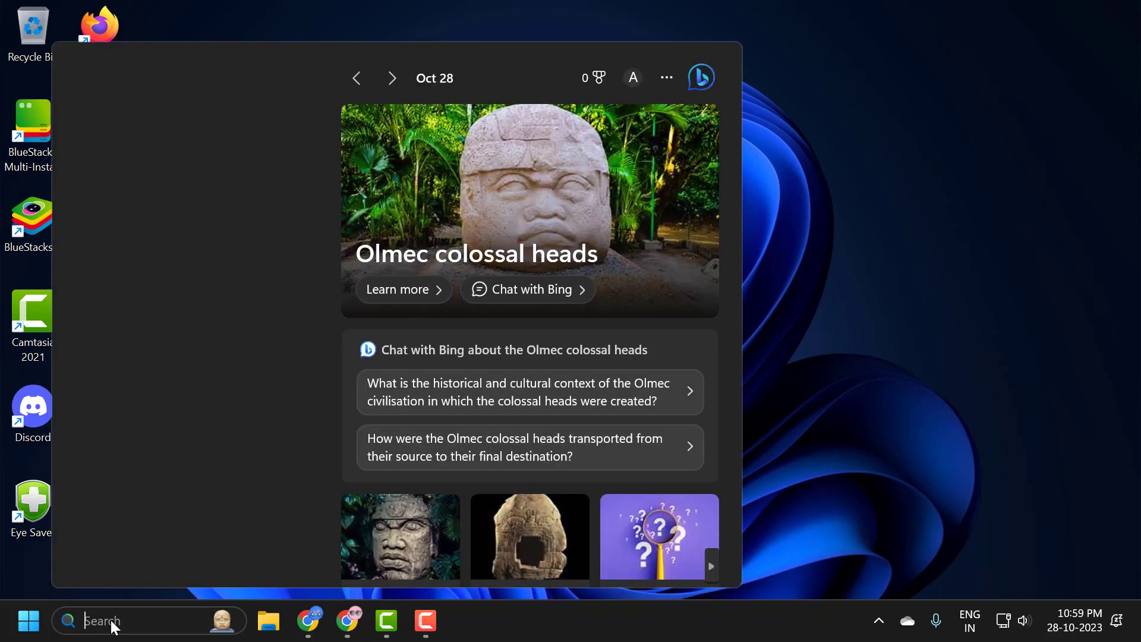
Search 'troubleshoot settings' and go to the Other troubleshooters list in Settings
text(troubleshoot settings)
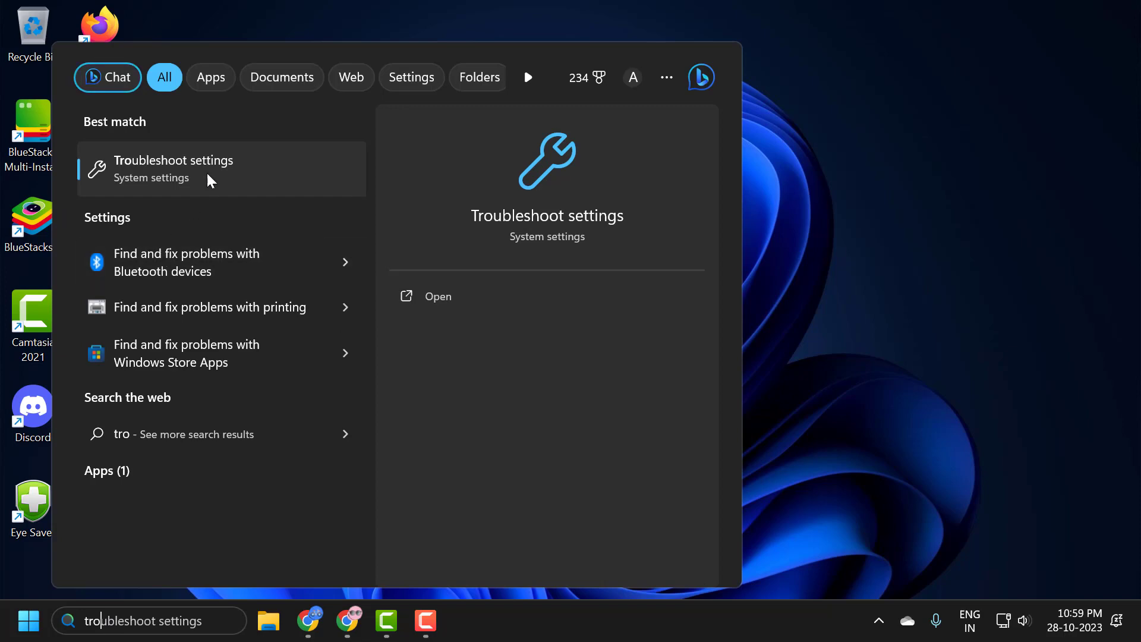
click(172, 168)
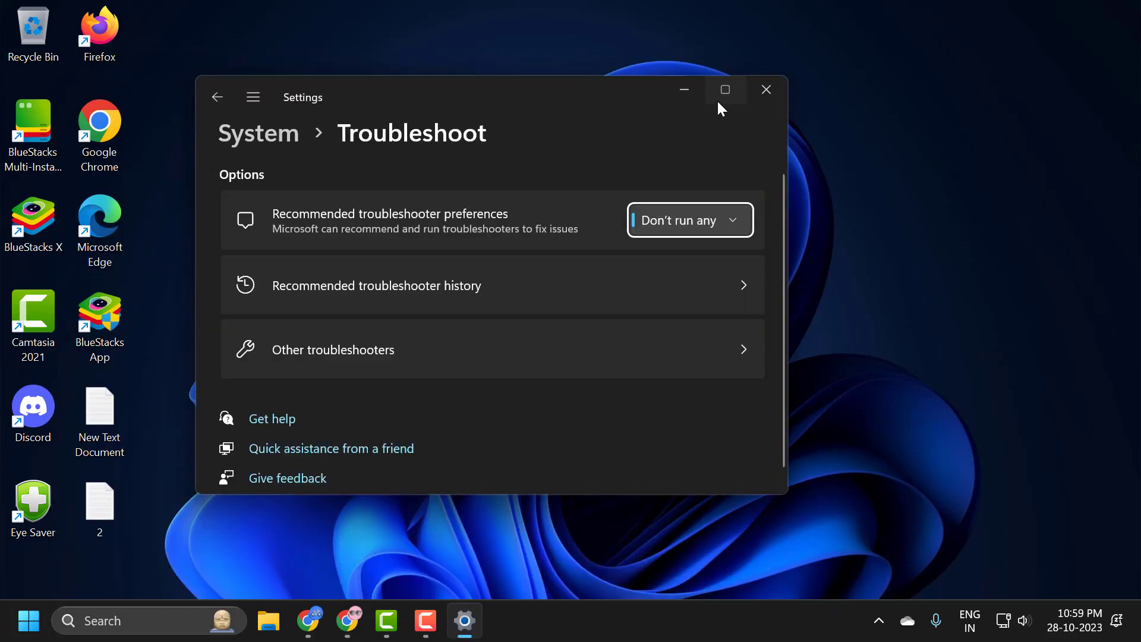
click(725, 89)
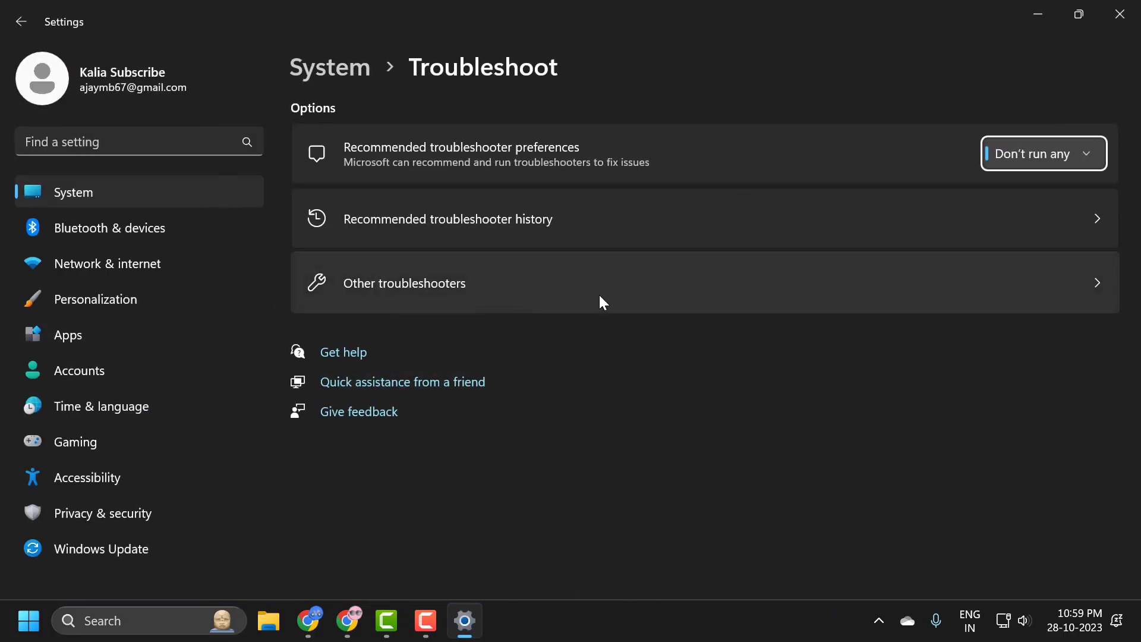
click(405, 283)
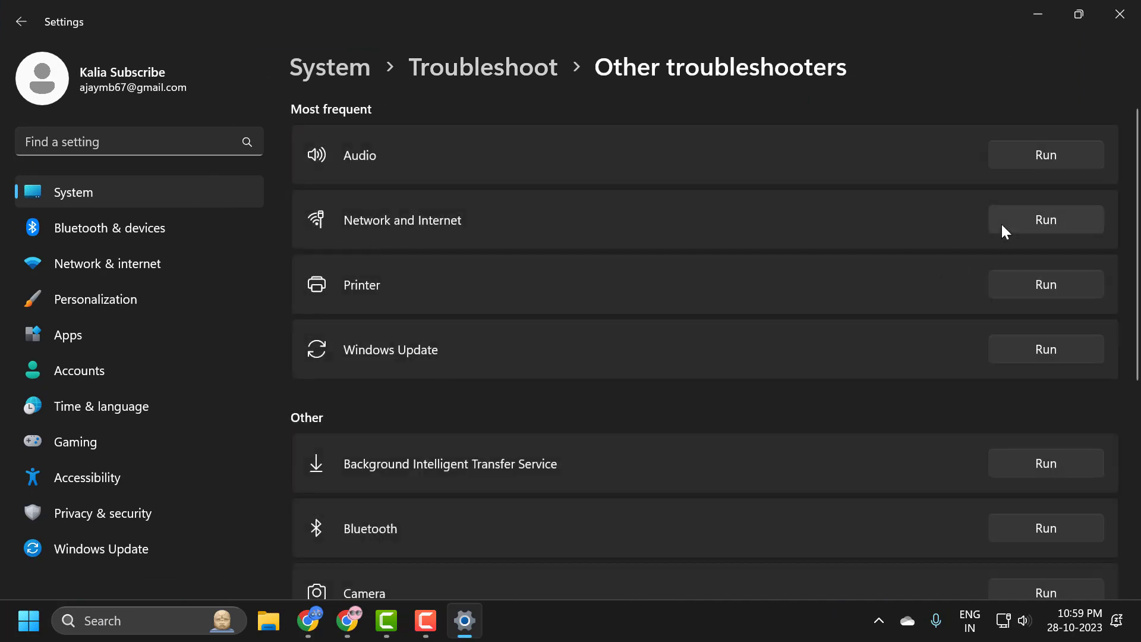
mouse_move(979, 233)
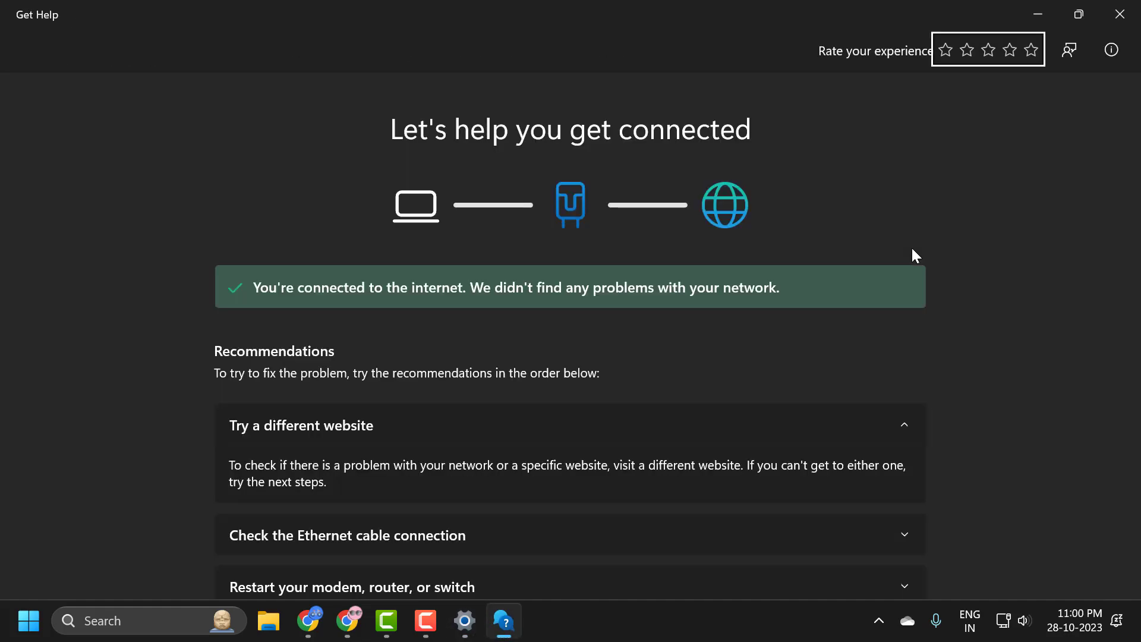
Review the Get Help result showing no problems found, then close the troubleshooter
scroll(down, 3)
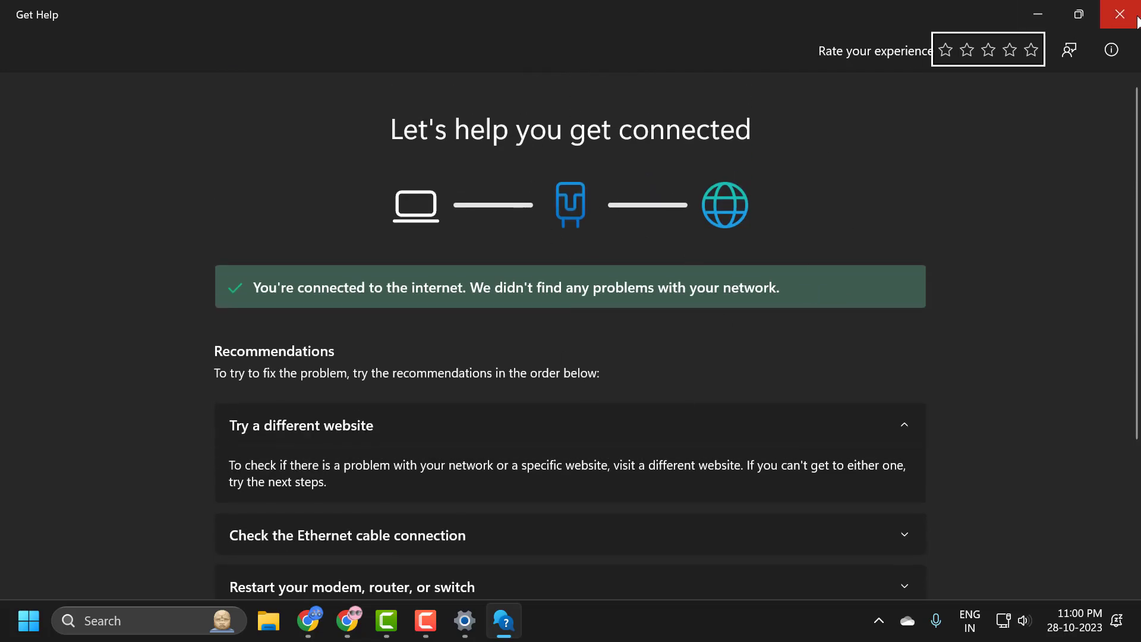
click(1124, 14)
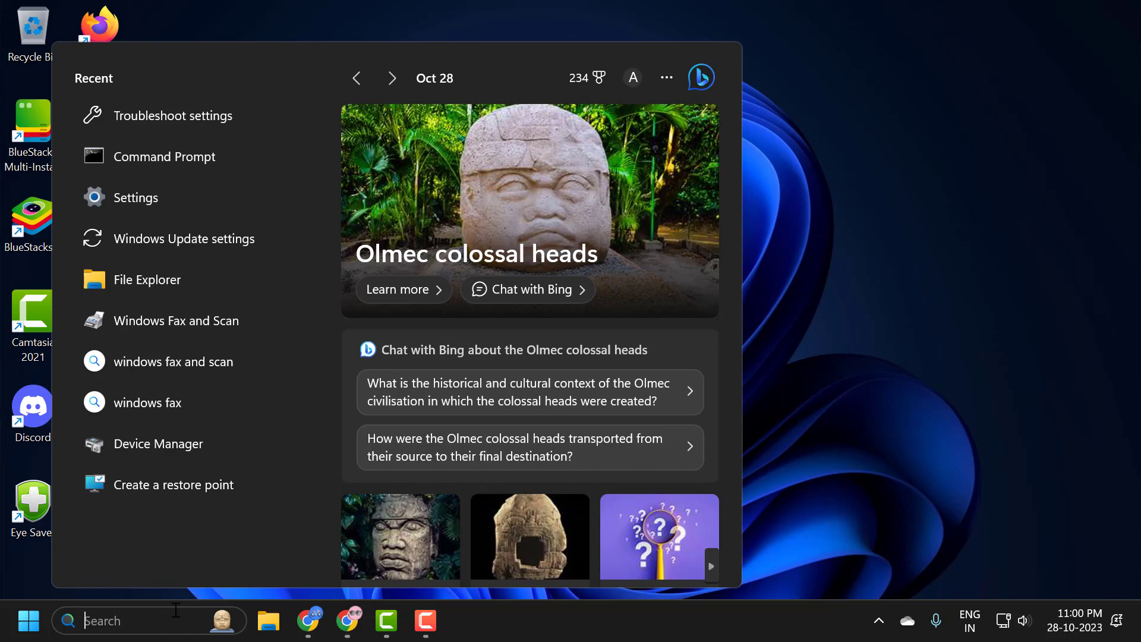
Search 'resto' and launch Create a restore point to reach the System Protection tab
text(registry Editor)
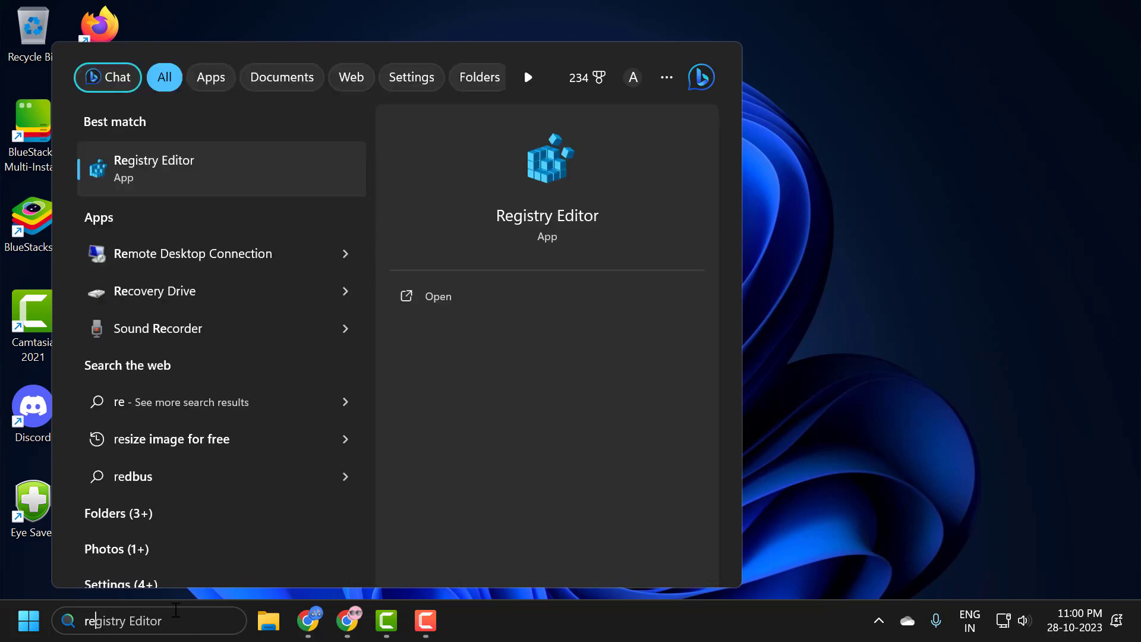
text(resto)
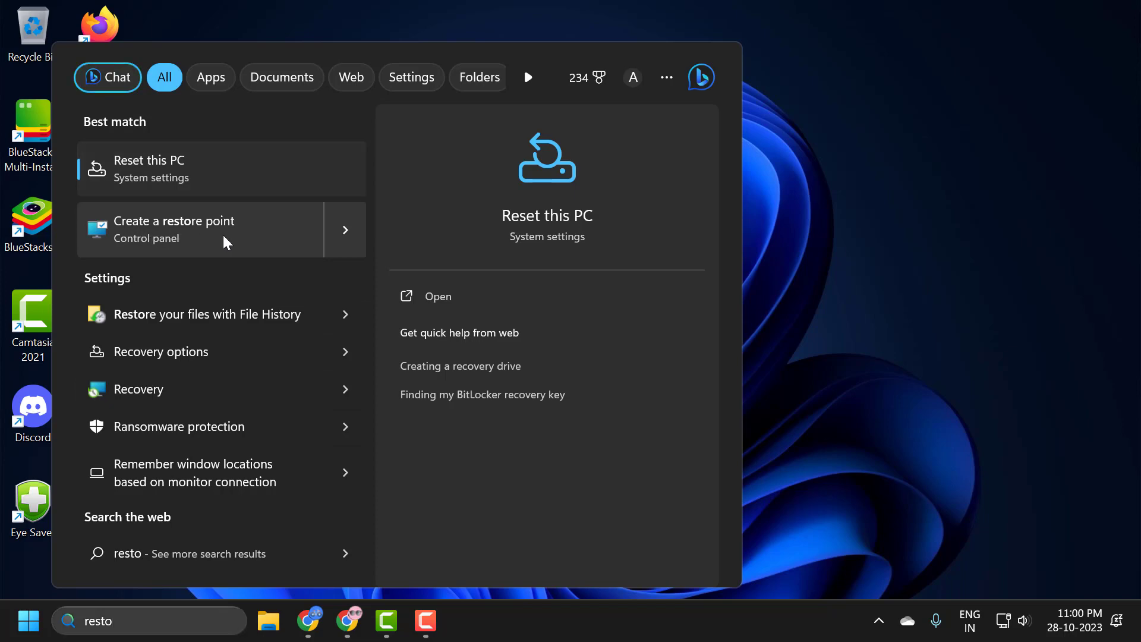
click(175, 230)
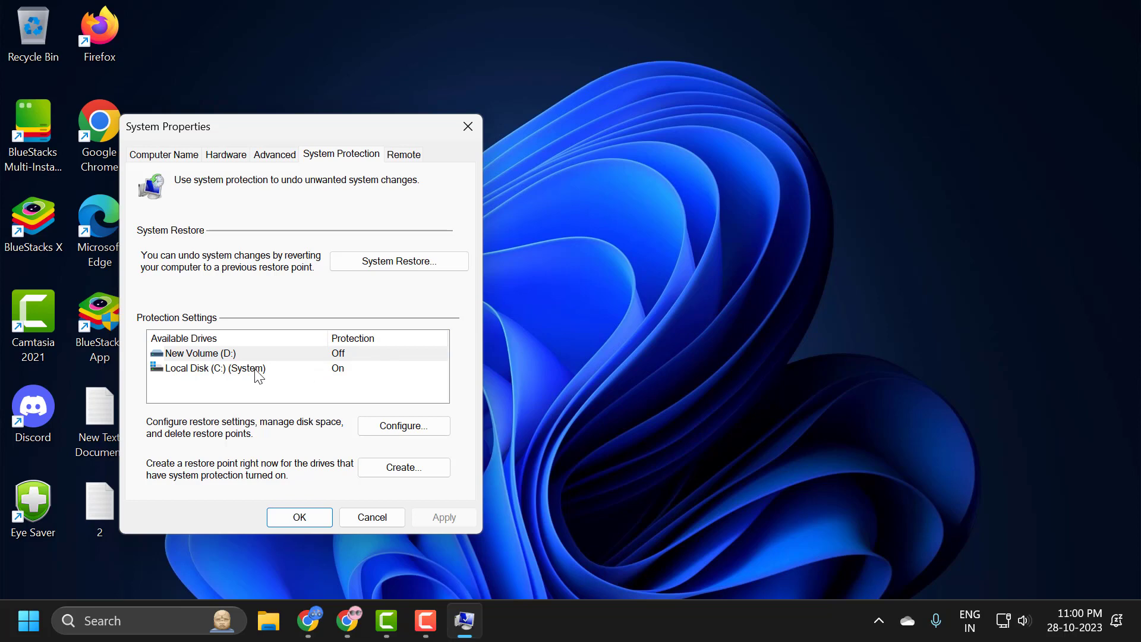
Select Local Disk (C:) (System) in the protection settings drive list
click(214, 367)
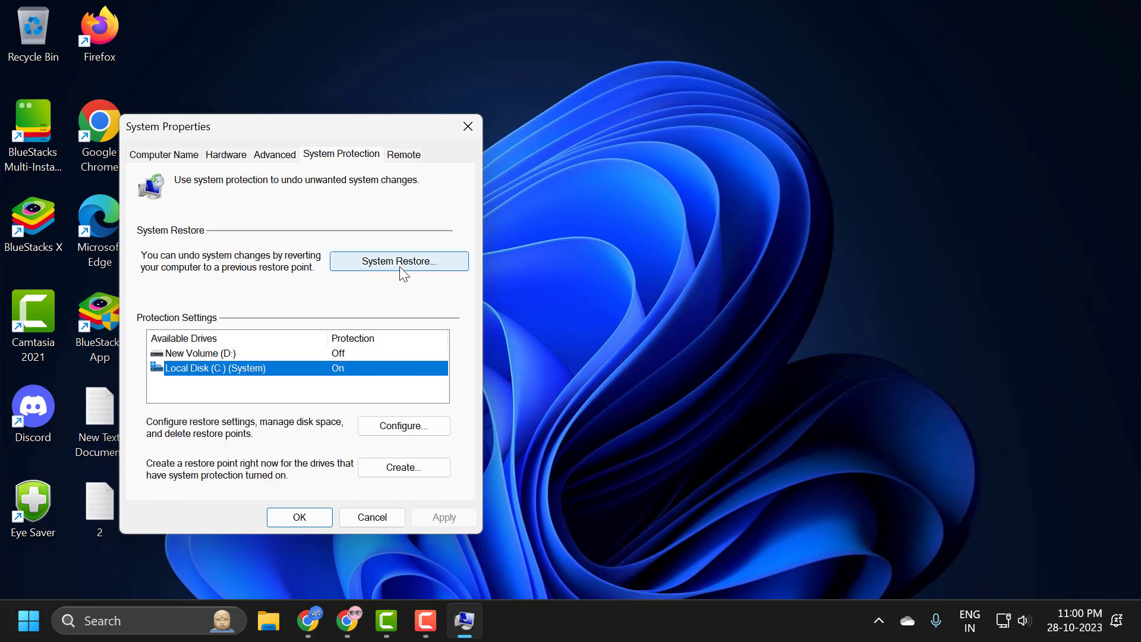
mouse_move(387, 283)
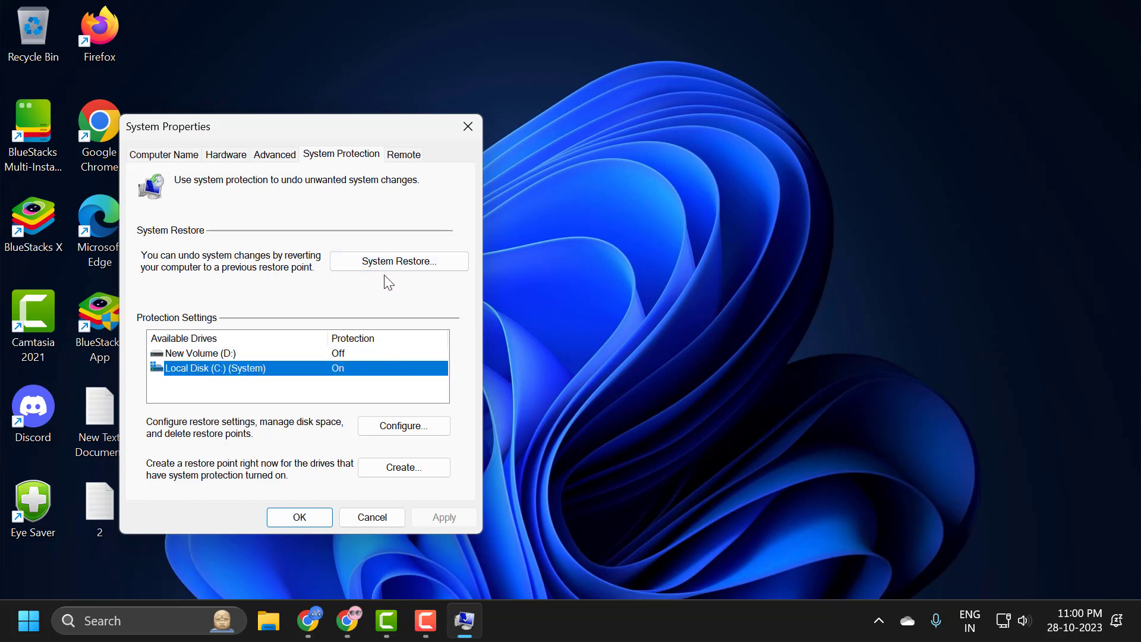
mouse_move(322, 289)
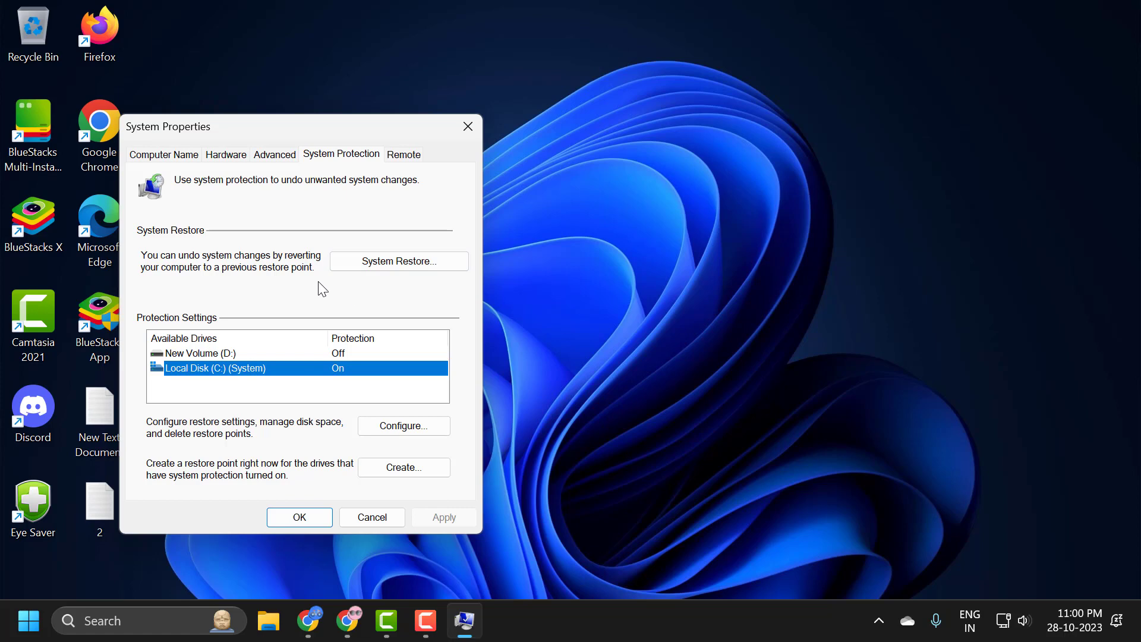
mouse_move(340, 314)
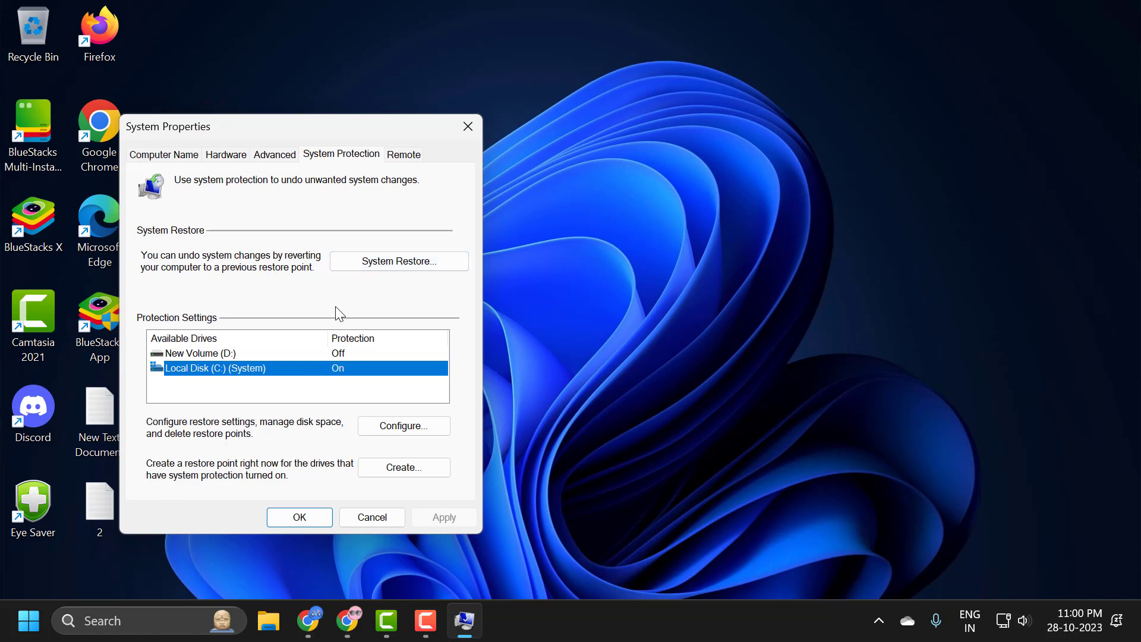
mouse_move(429, 390)
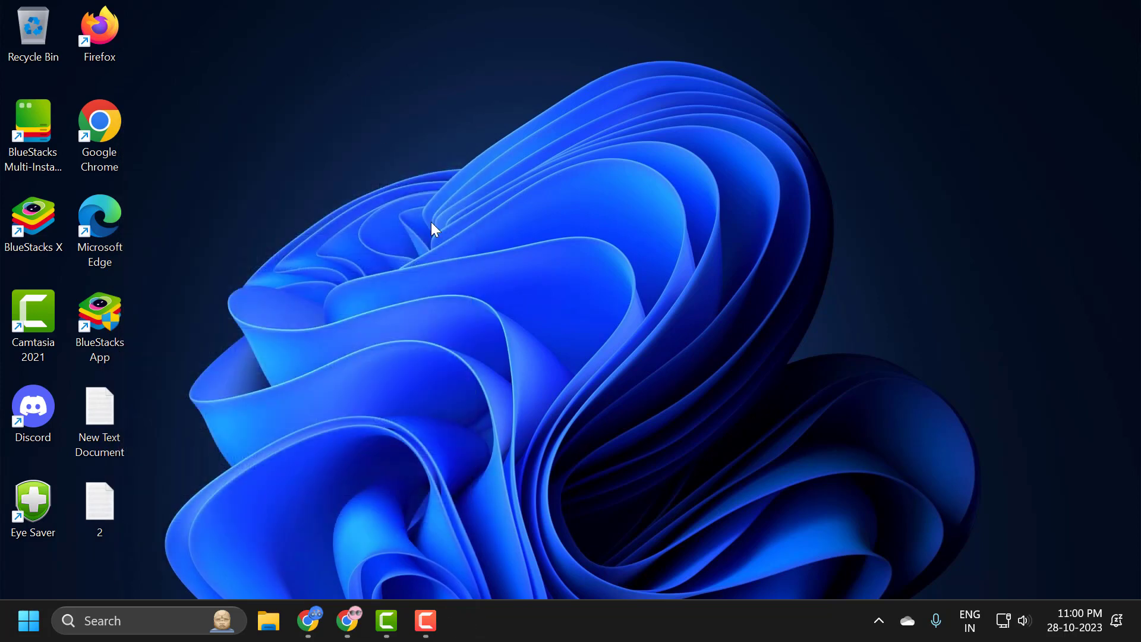
mouse_move(550, 440)
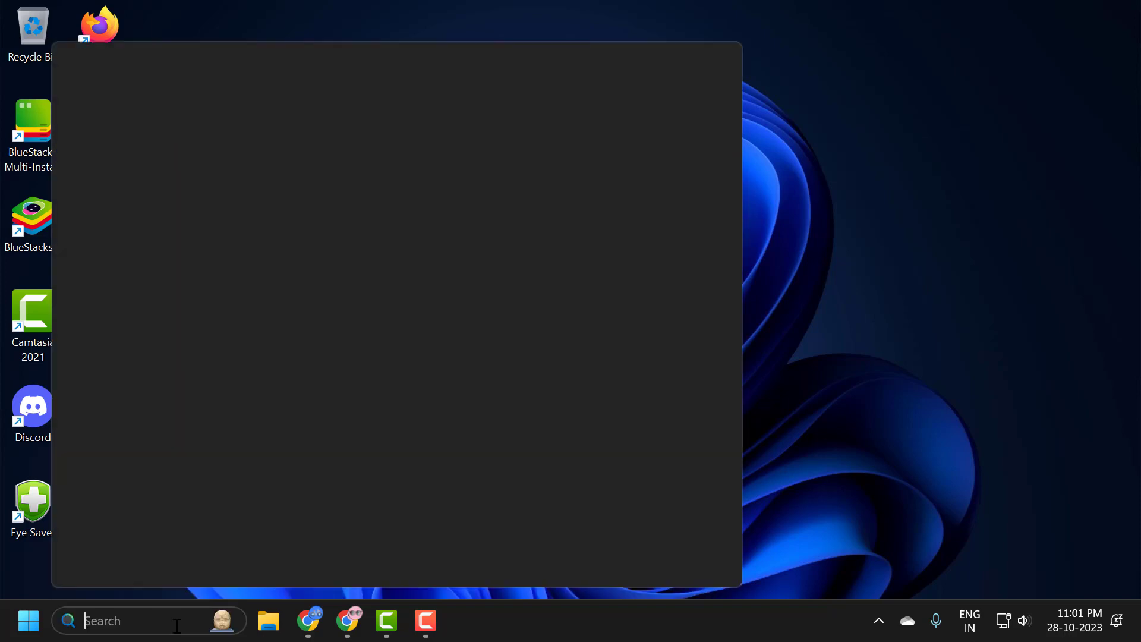
Search 'network reset' and start Reset now to reinstall all network adapters
text(network reset)
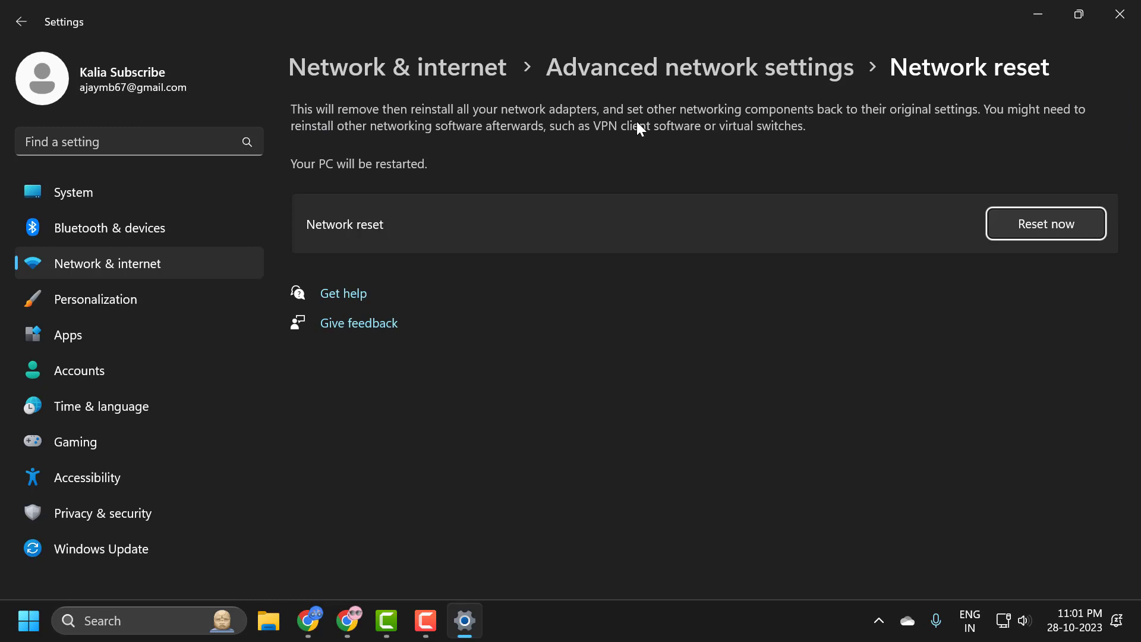
mouse_move(886, 131)
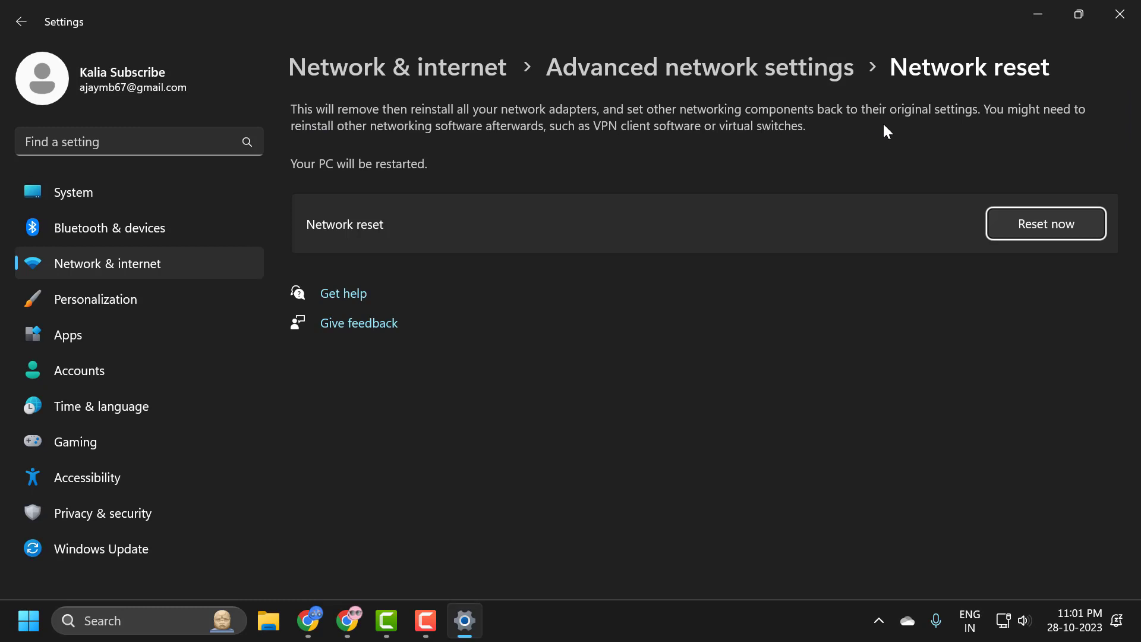
mouse_move(1007, 131)
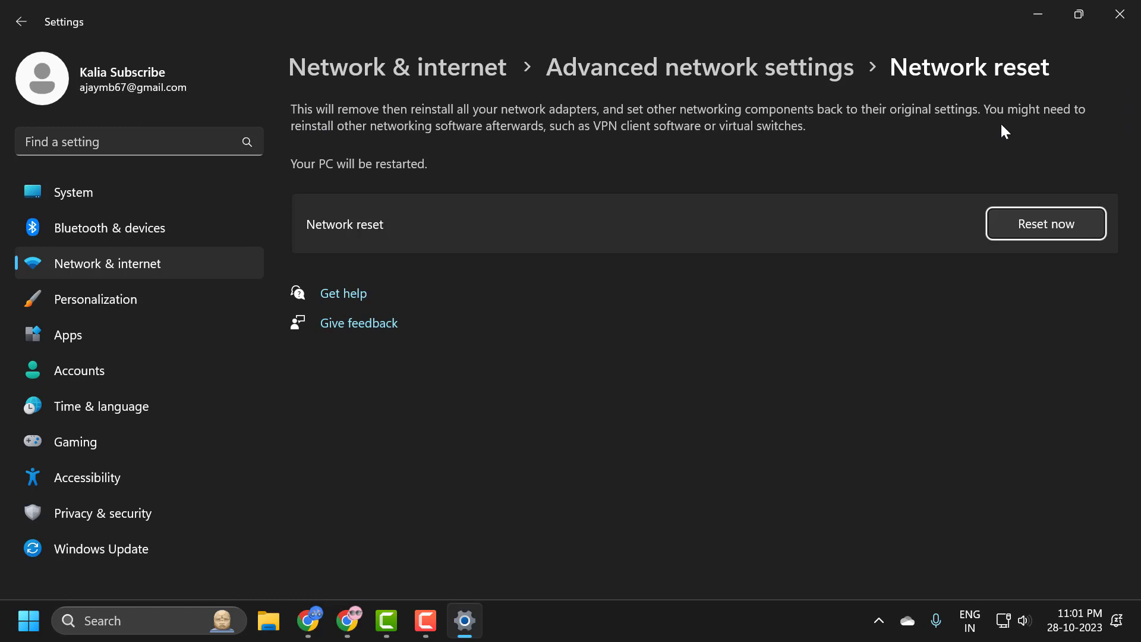
mouse_move(428, 151)
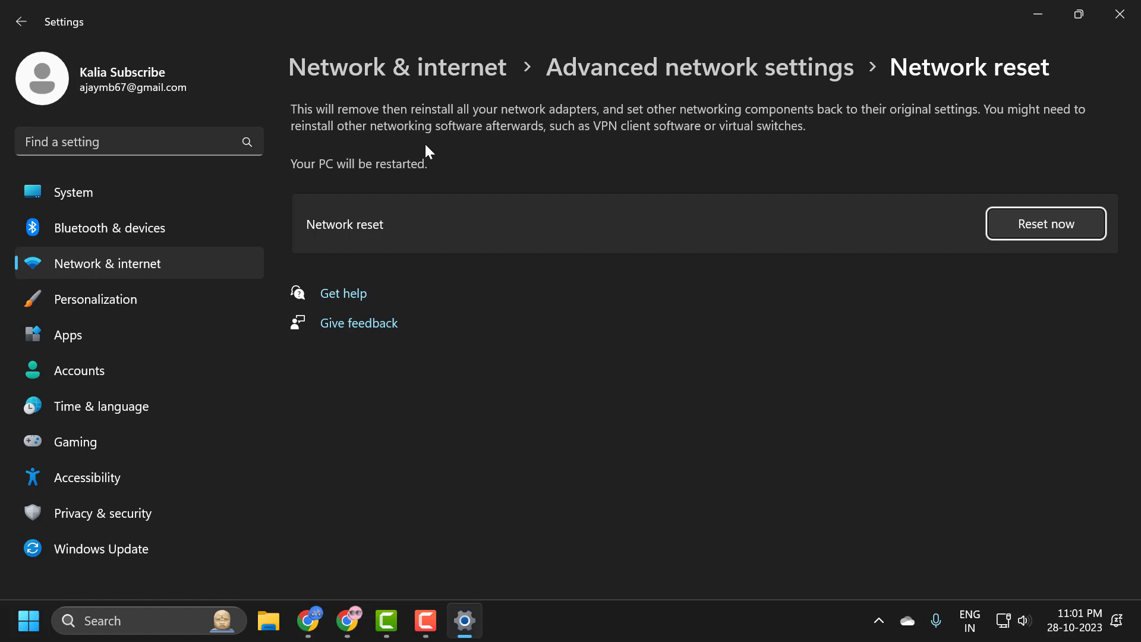
mouse_move(585, 144)
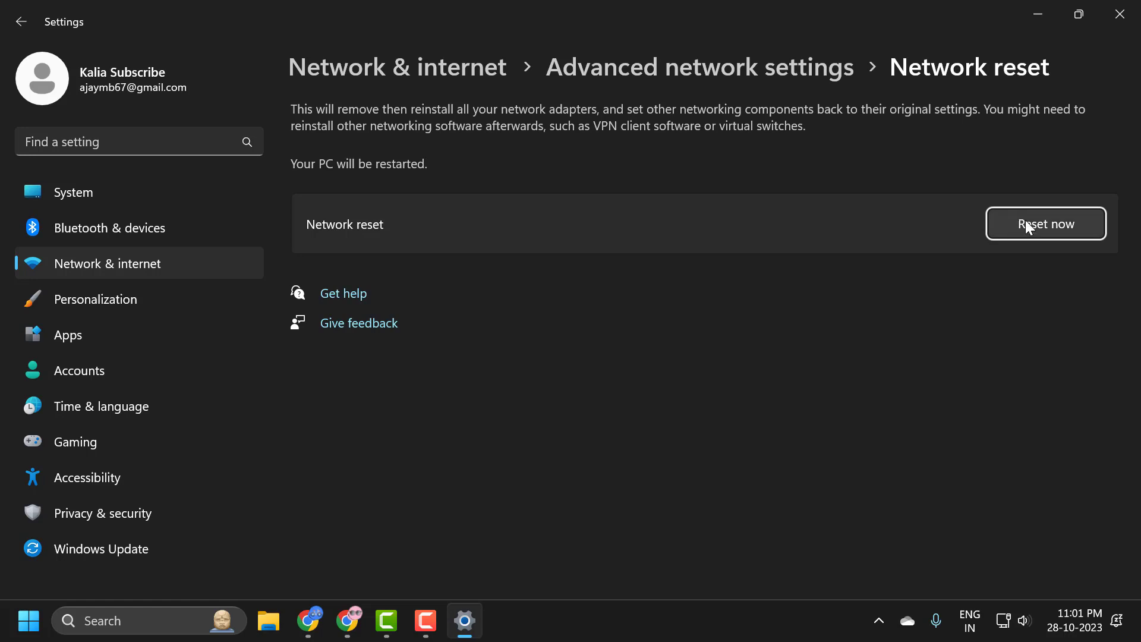
click(1046, 223)
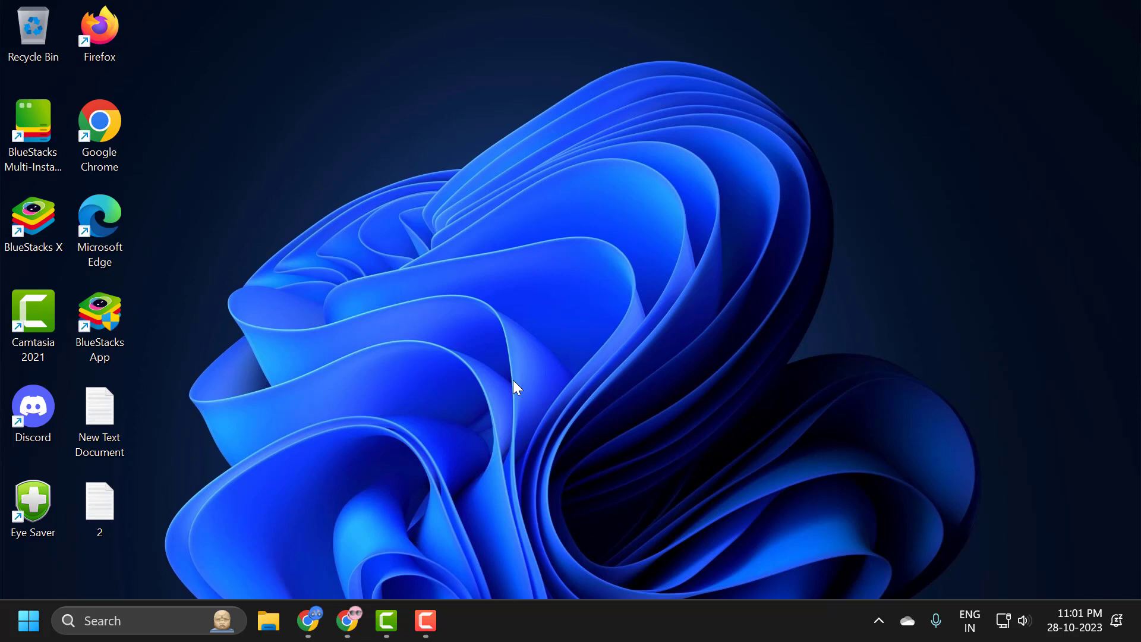
mouse_move(505, 439)
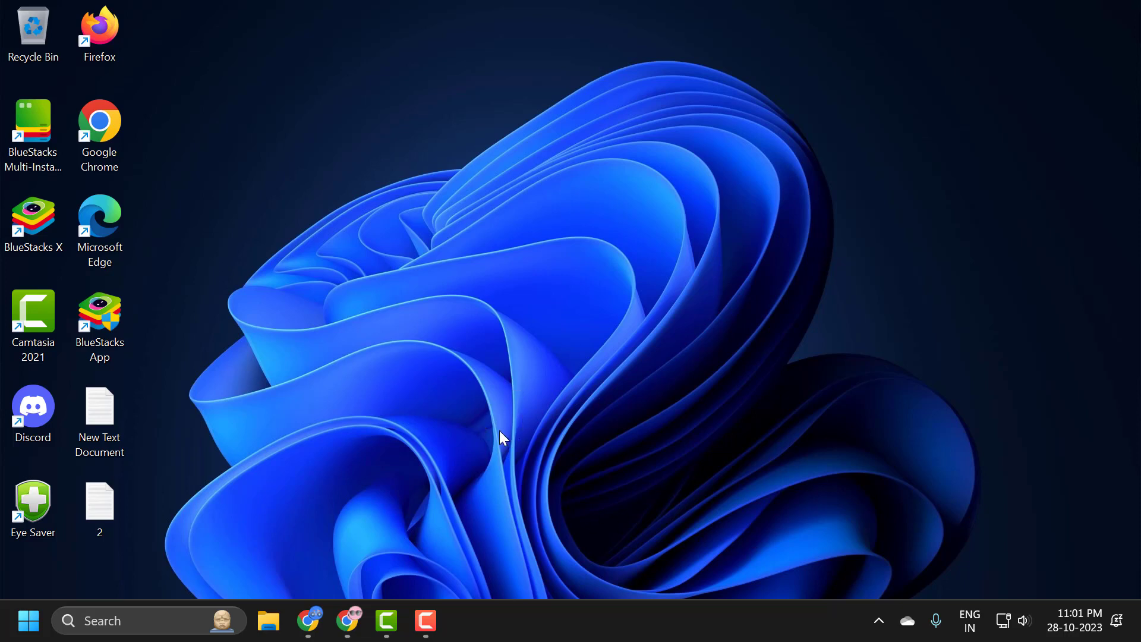